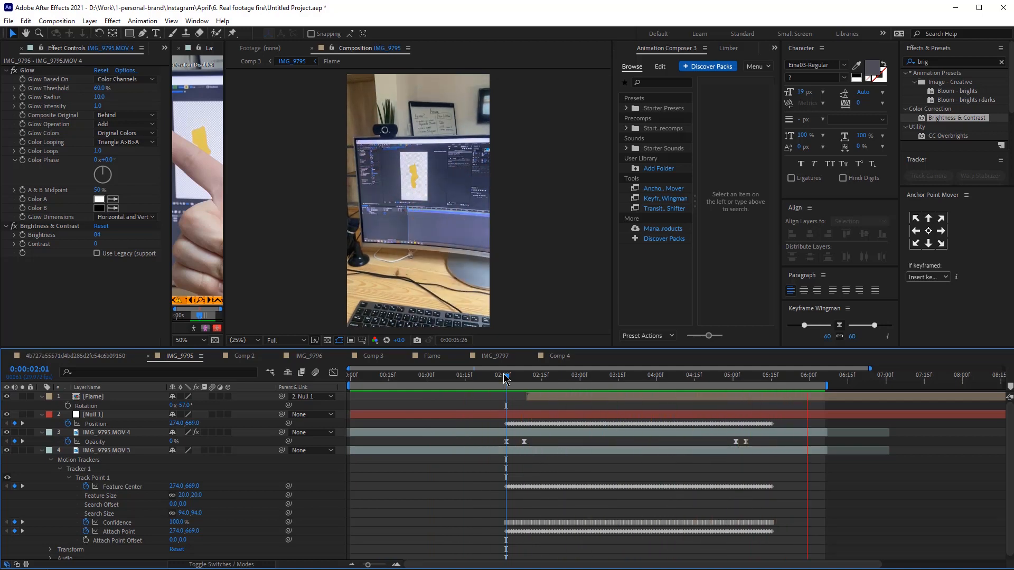
Step: Draw a tall vertical straight line with a thick orange stroke in Comp 4
left_click(486, 375)
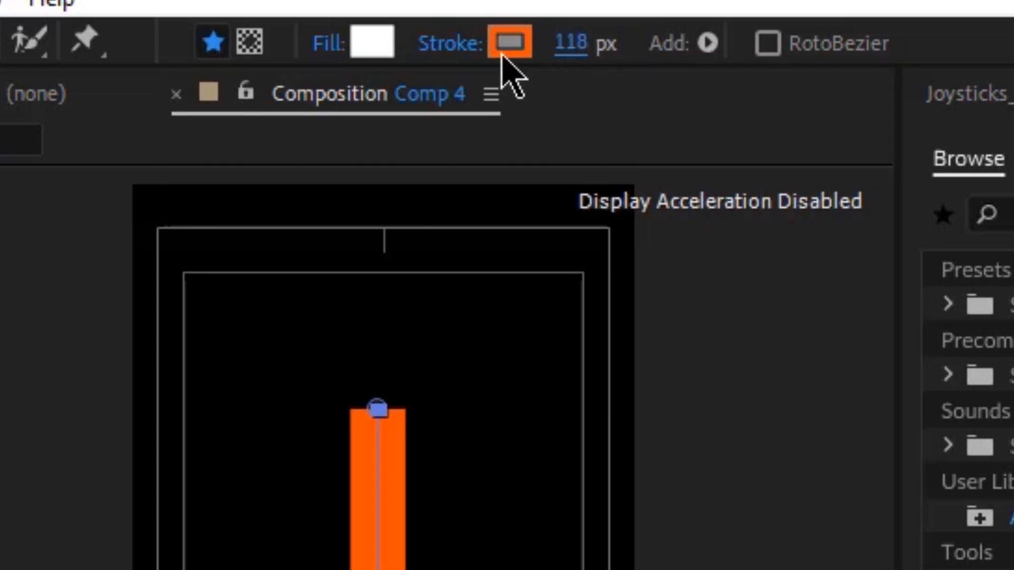
Step: Recolour the stroke to yellow E5DD57 via the Shape Stroke Color picker
left_click(508, 42)
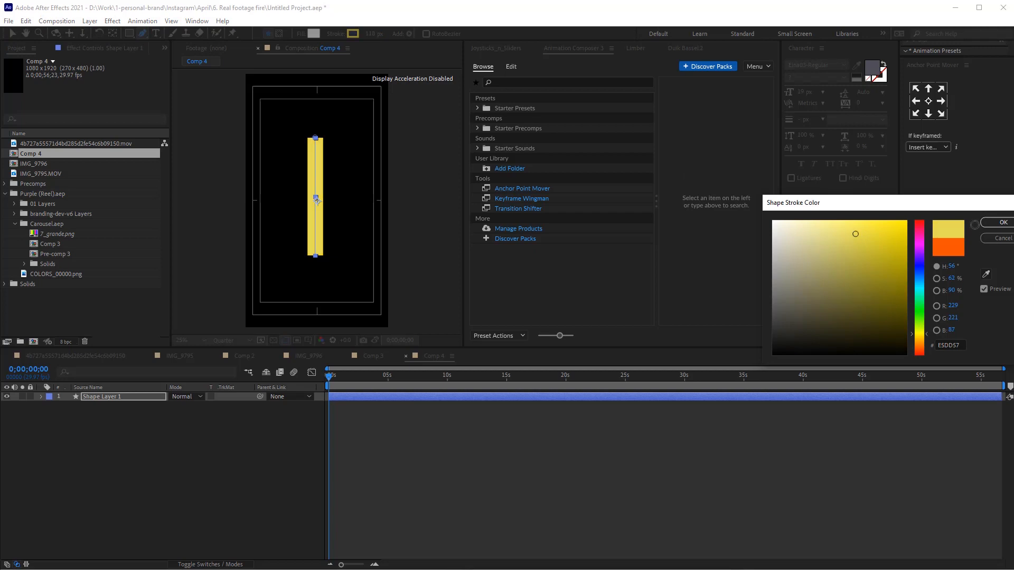
left_click(1003, 223)
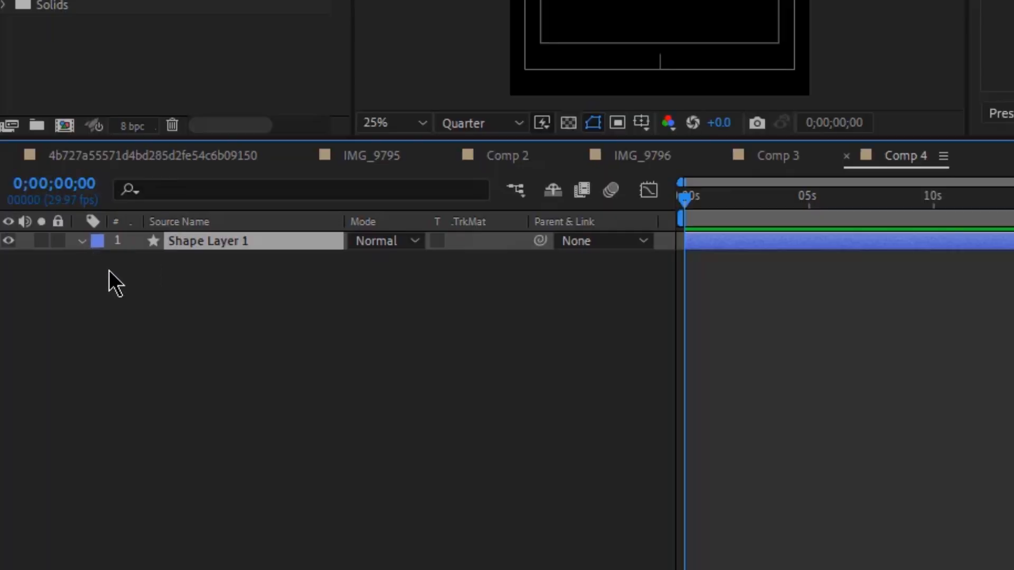
Step: Taper Stroke 1 with Start Length 51, End Length 43, Start Width 10, End Width 29
left_click(83, 241)
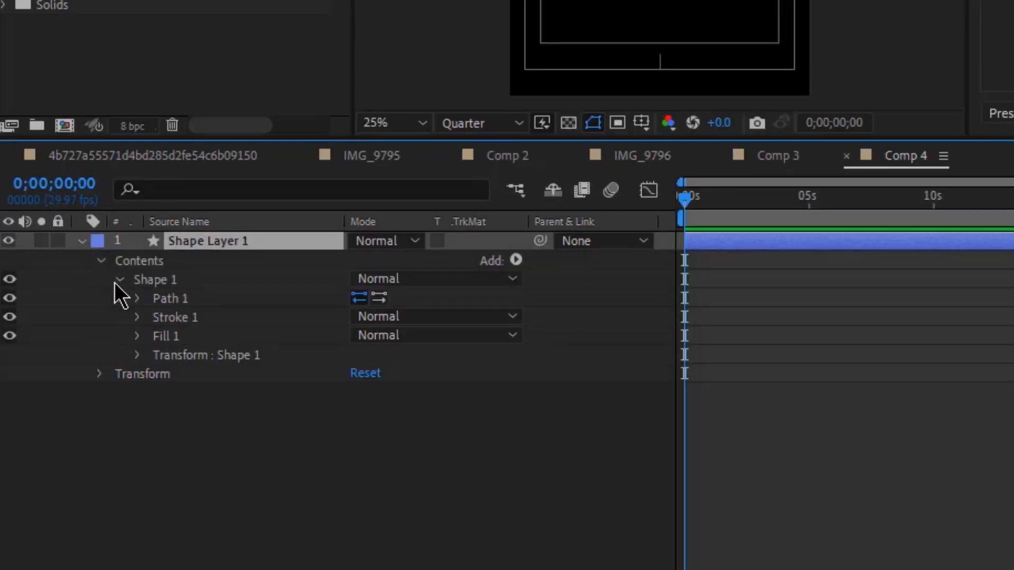
left_click(136, 317)
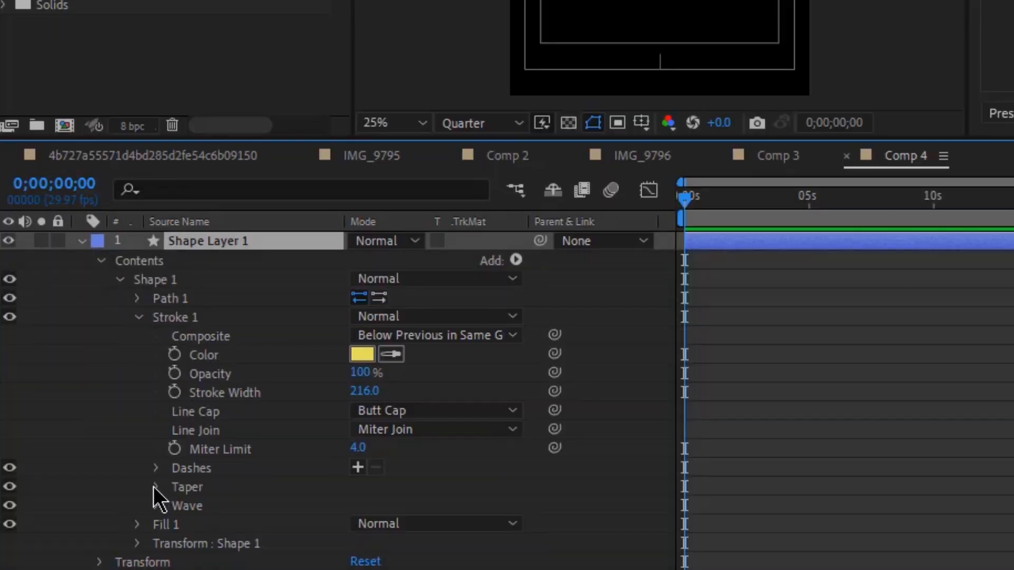
left_click(156, 487)
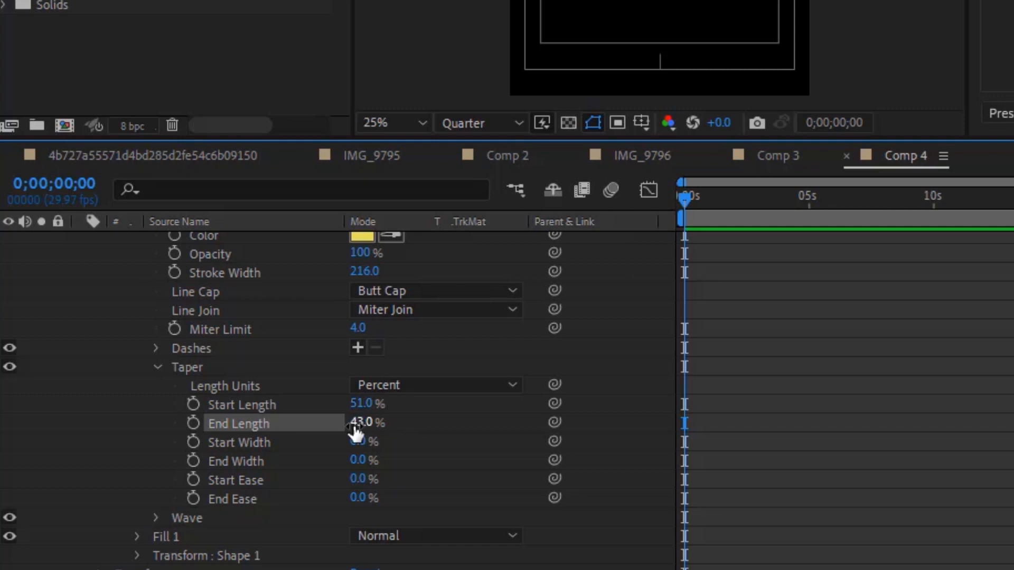
double_click(362, 441)
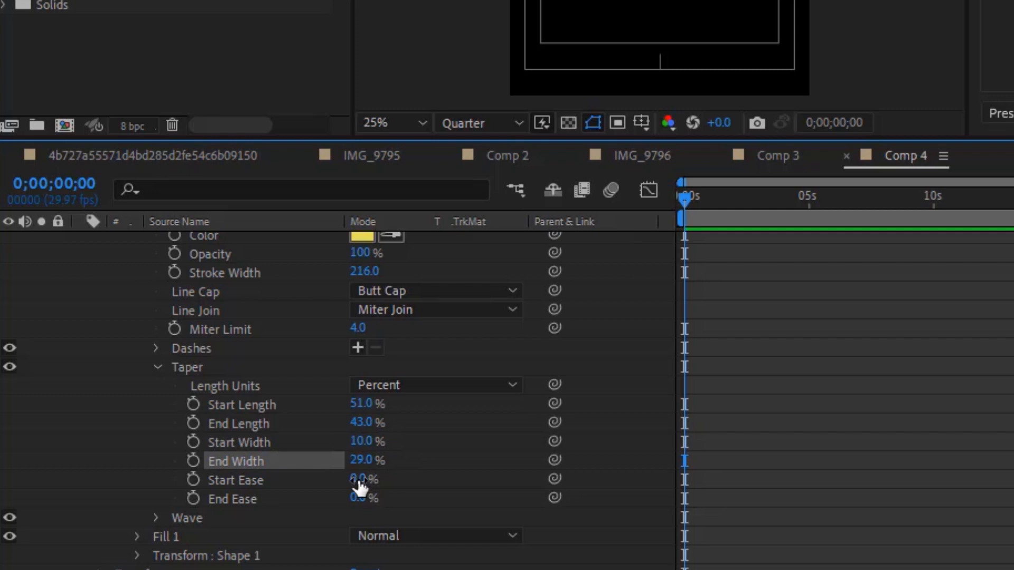
left_click(362, 480)
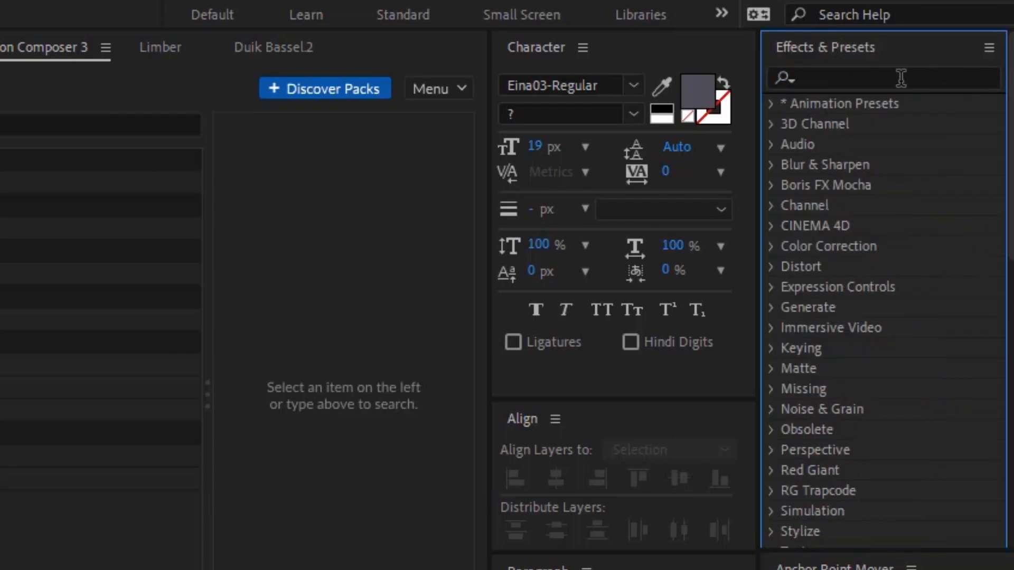
Step: Apply two Wave Warp effects (heights 25/-18, widths 175/101) and rename the layer Flame
type("wave")
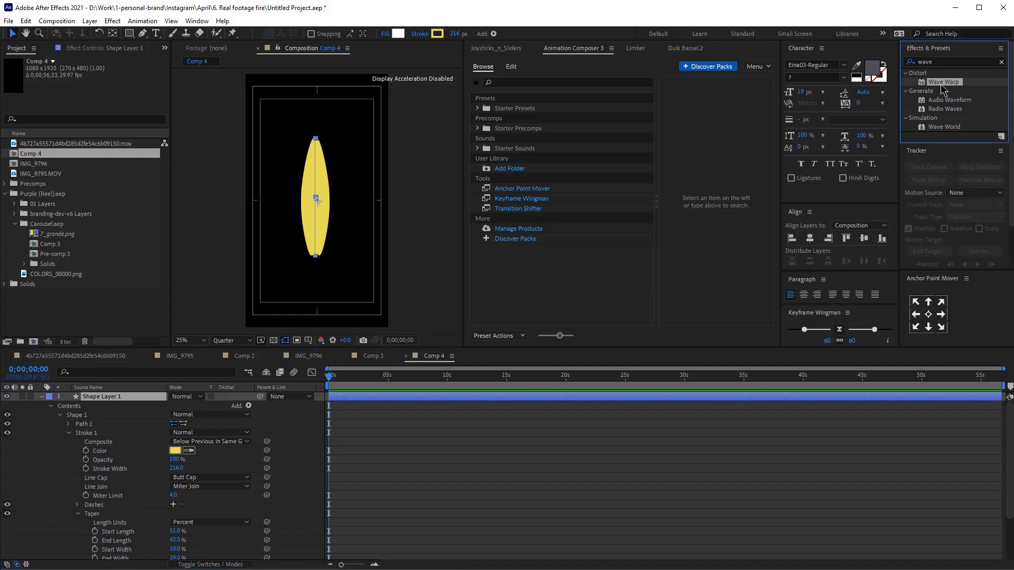
double_click(943, 82)
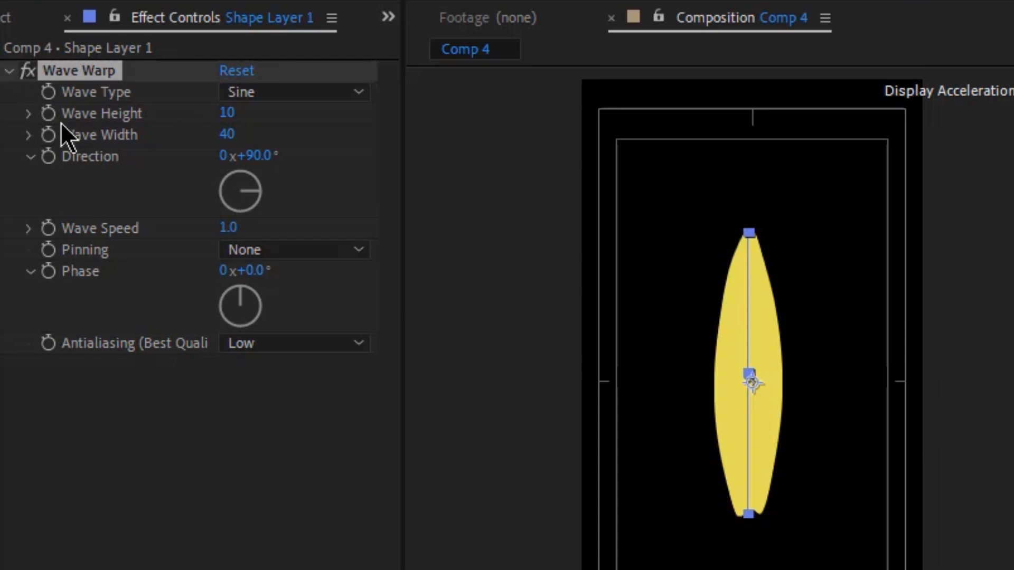
double_click(226, 114)
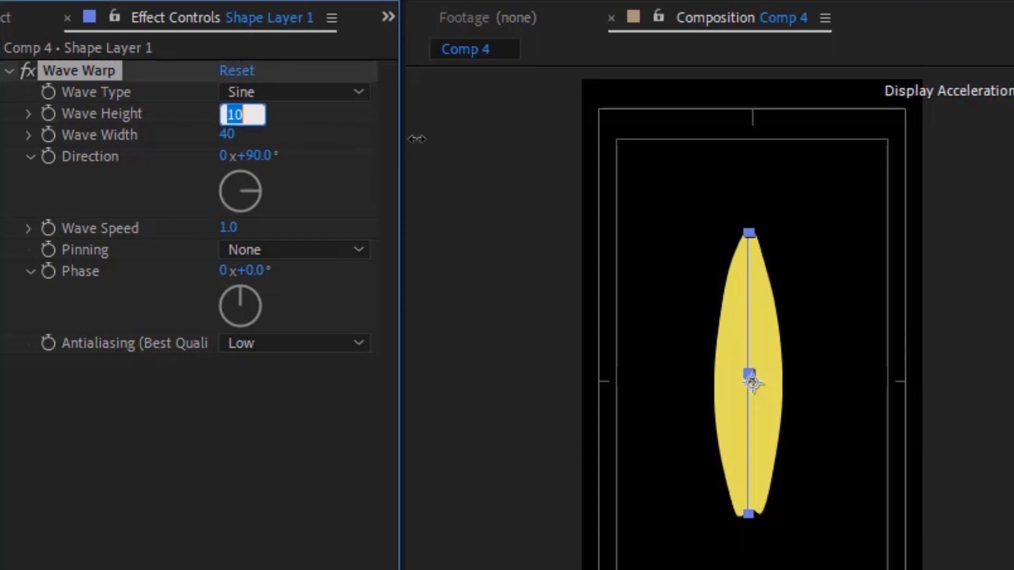
left_click(243, 136)
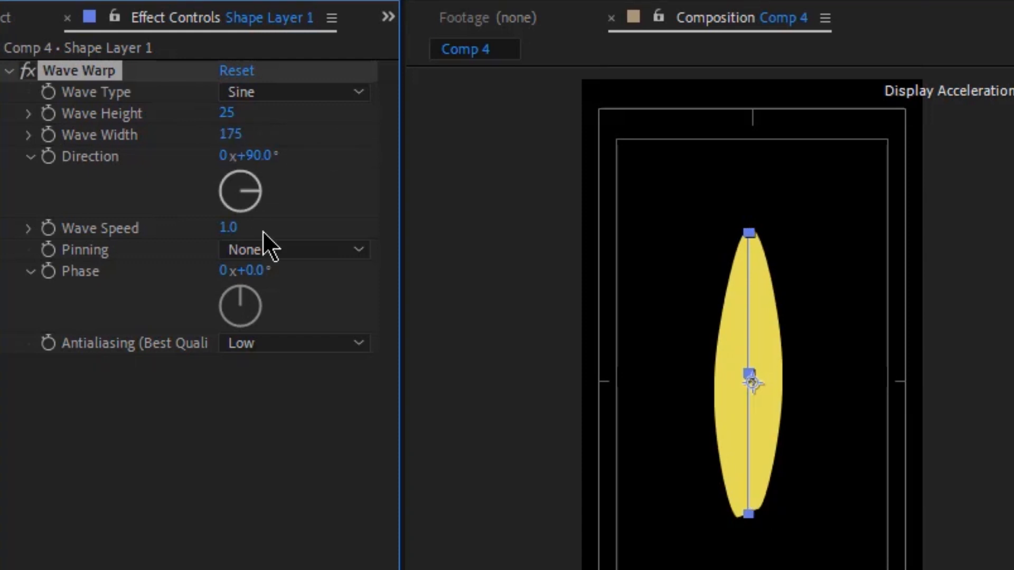
double_click(249, 157)
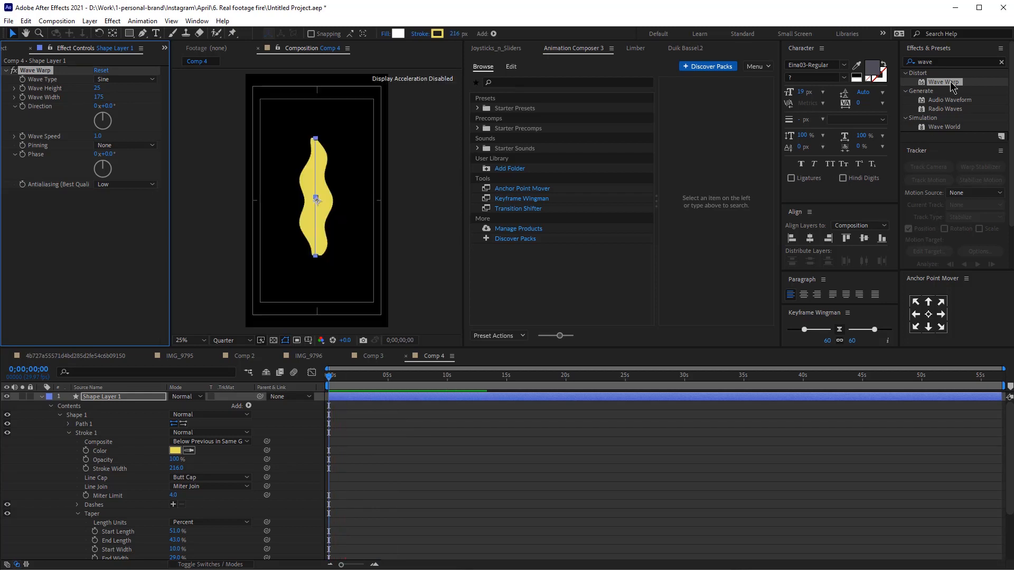
double_click(945, 81)
type("Flame")
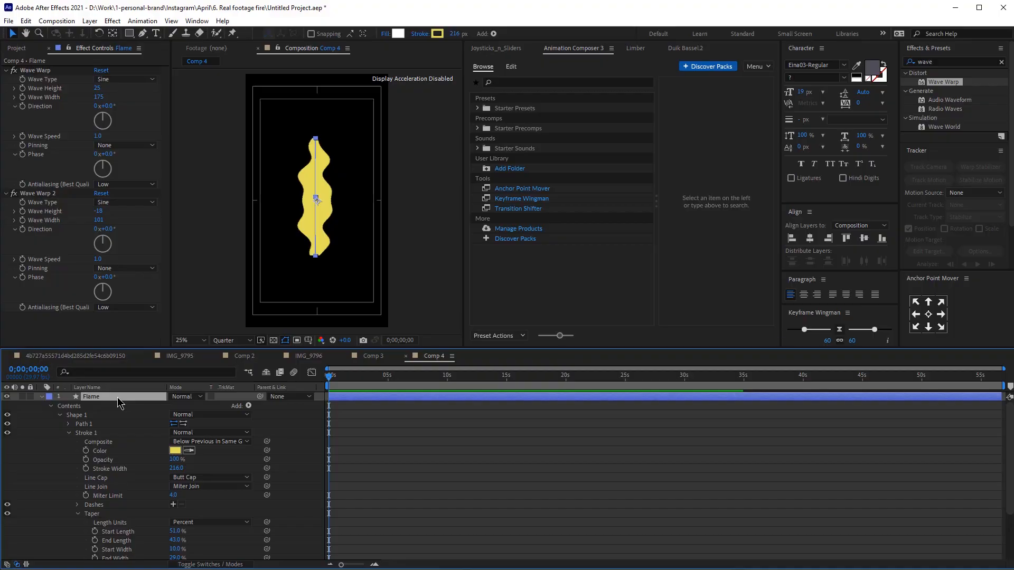
Step: Duplicate Flame as Flame 2 with a deeper gold E6BA50 stroke, then switch to comp IMG_9797
key("ctrl+d")
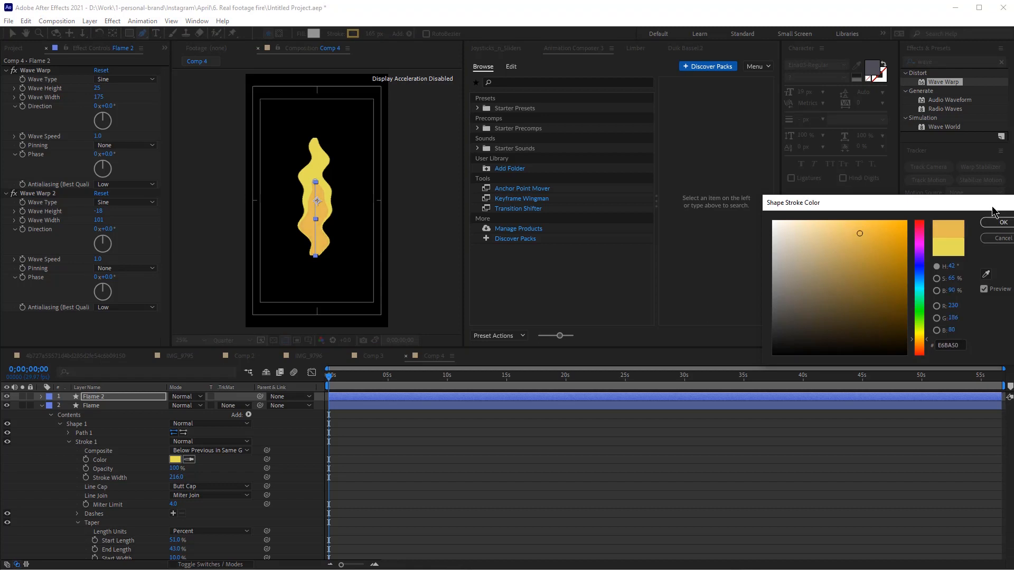
left_click(1002, 223)
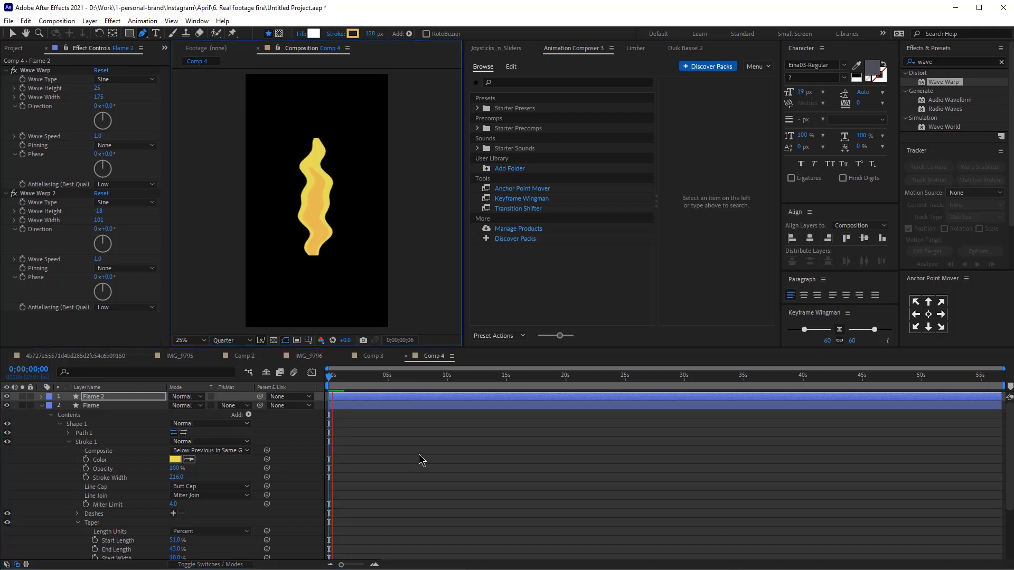
left_click(355, 375)
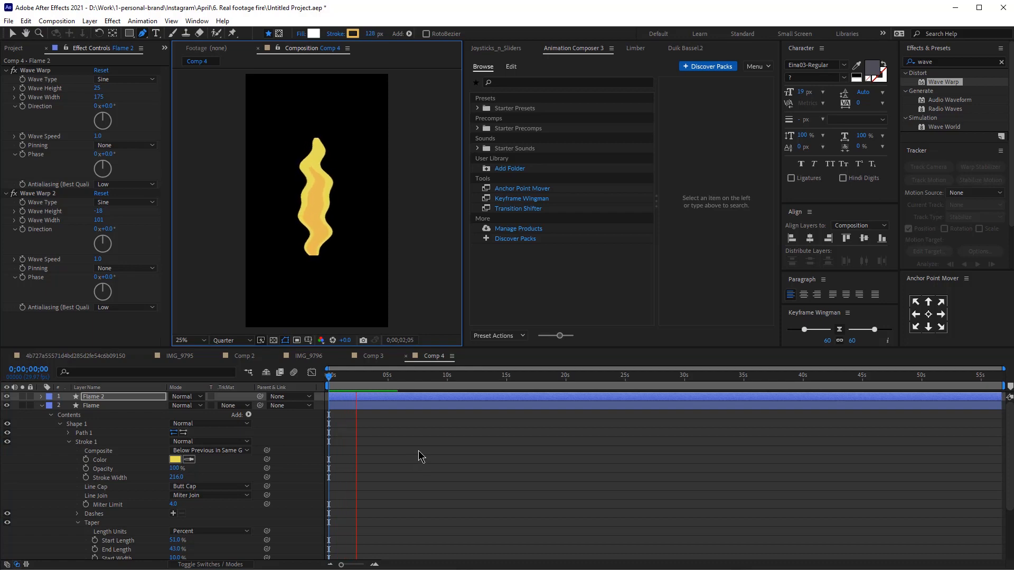
left_click(309, 356)
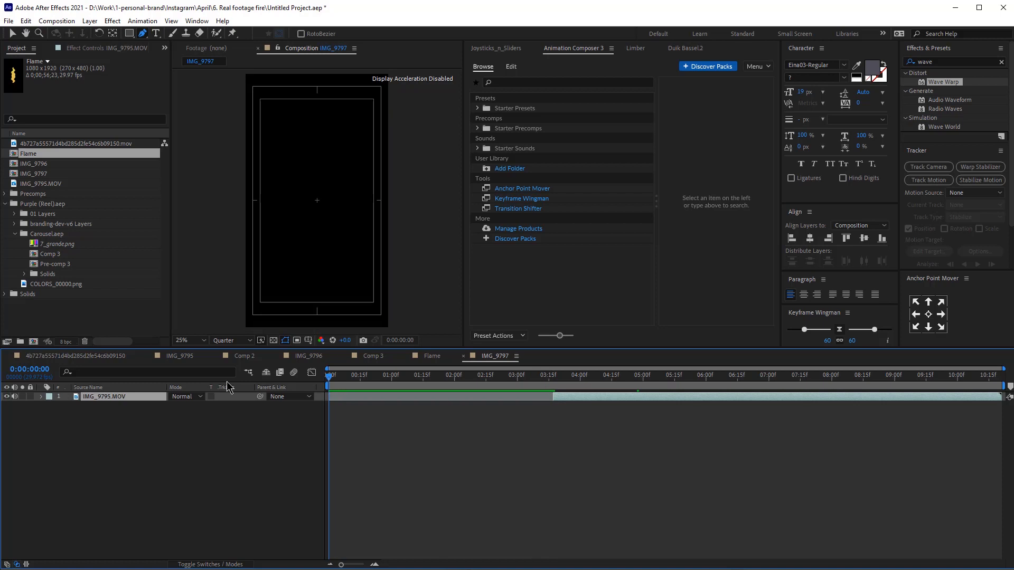
Step: Scrub through the IMG_9795.MOV hand footage and preview it from 0:00
left_click(457, 375)
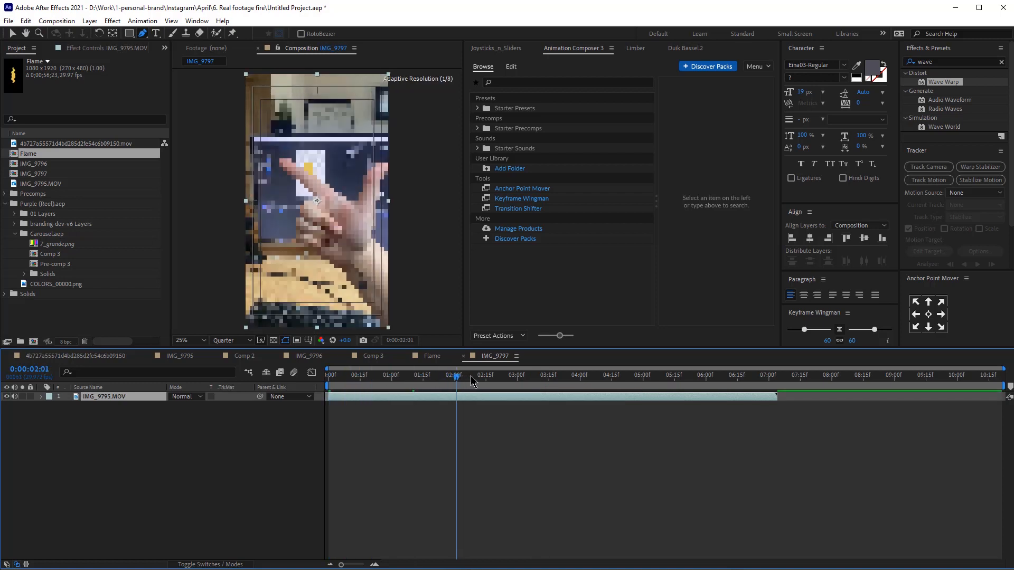
left_click(626, 376)
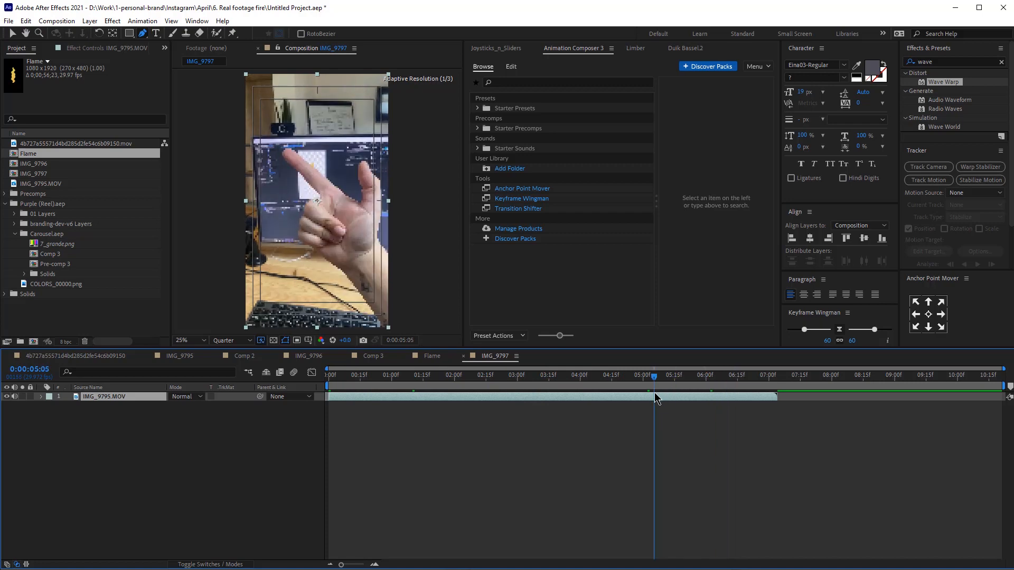
left_click(711, 375)
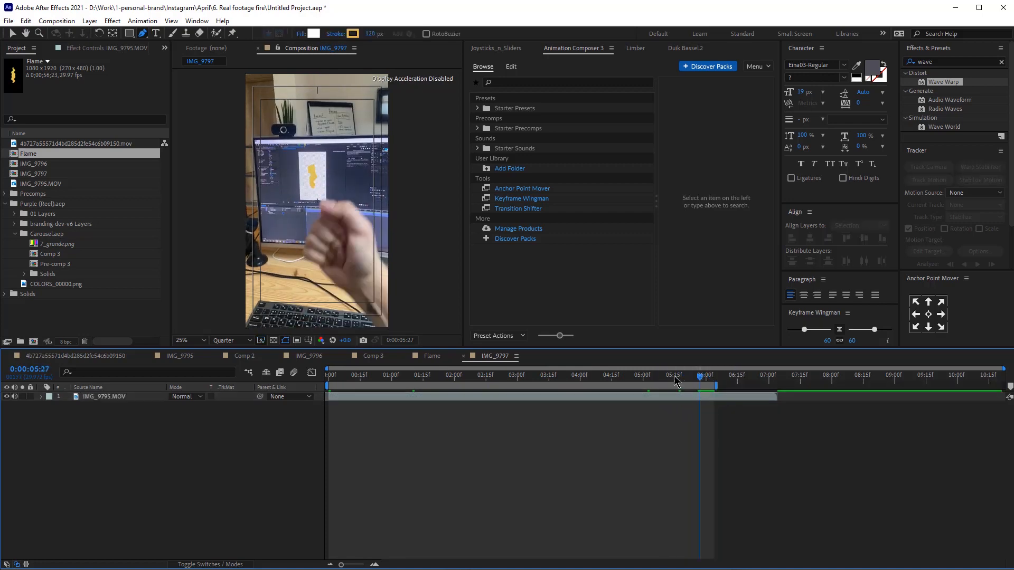
left_click(330, 374)
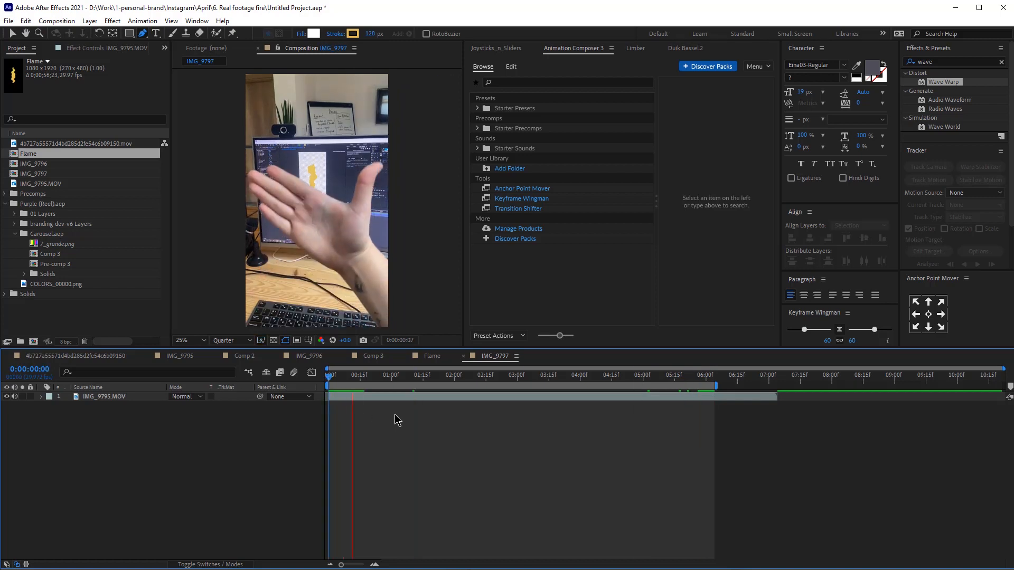
left_click(476, 374)
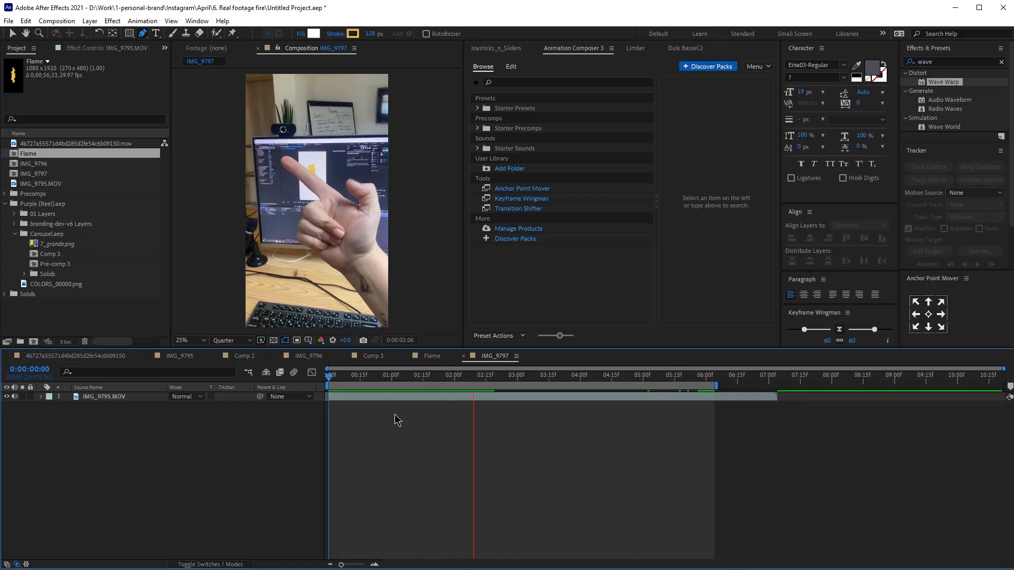
left_click(602, 374)
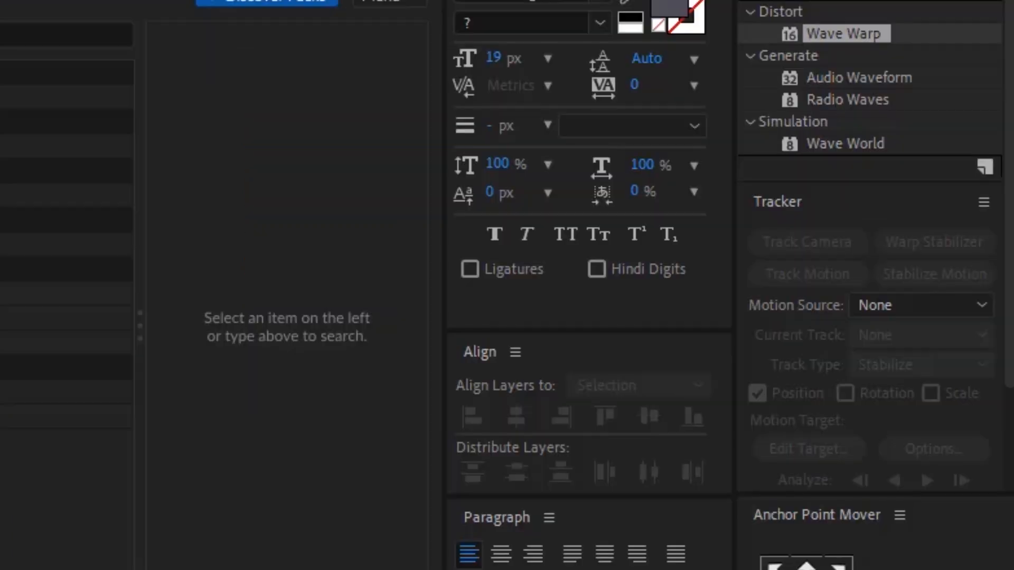
Step: Track Motion with Track Point 1 placed on the fingertip and Analyze Forward through the footage
left_click(638, 384)
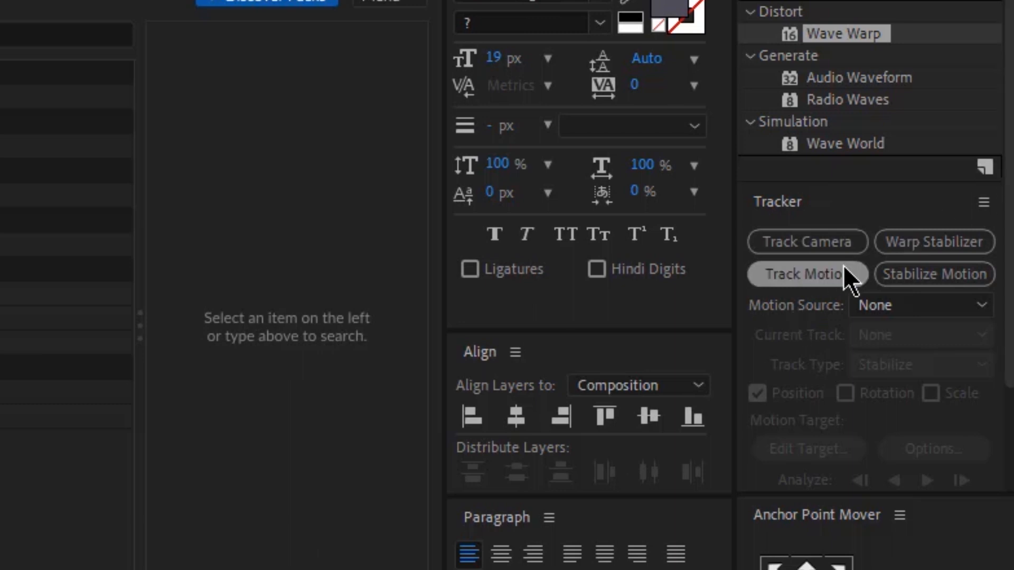
left_click(806, 274)
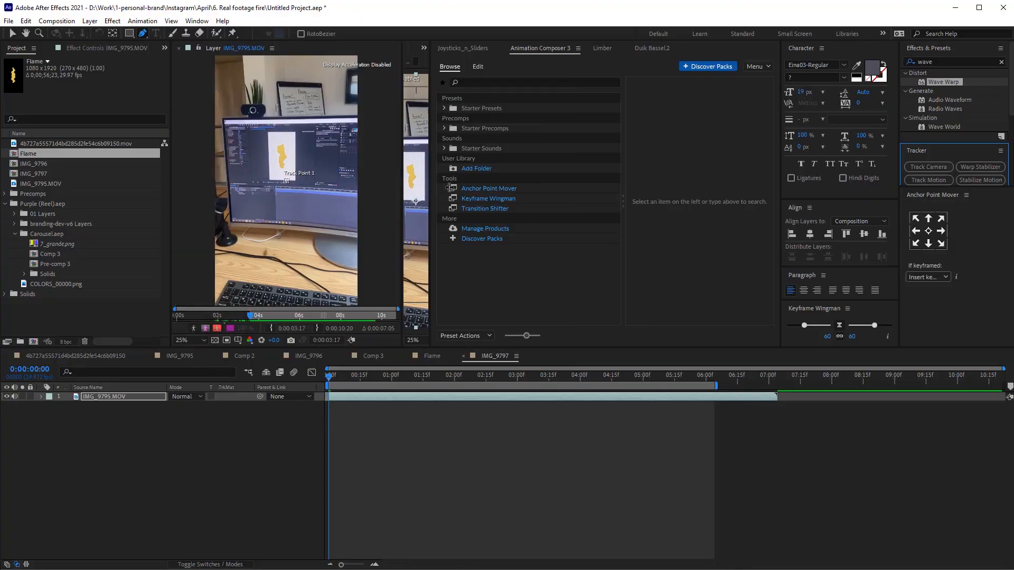
left_click(394, 375)
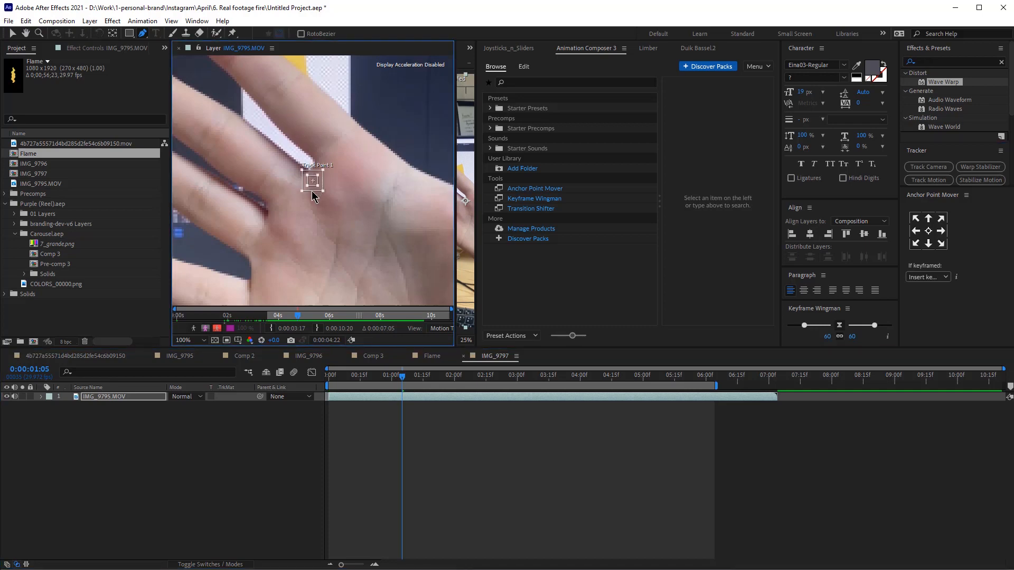
left_click(929, 180)
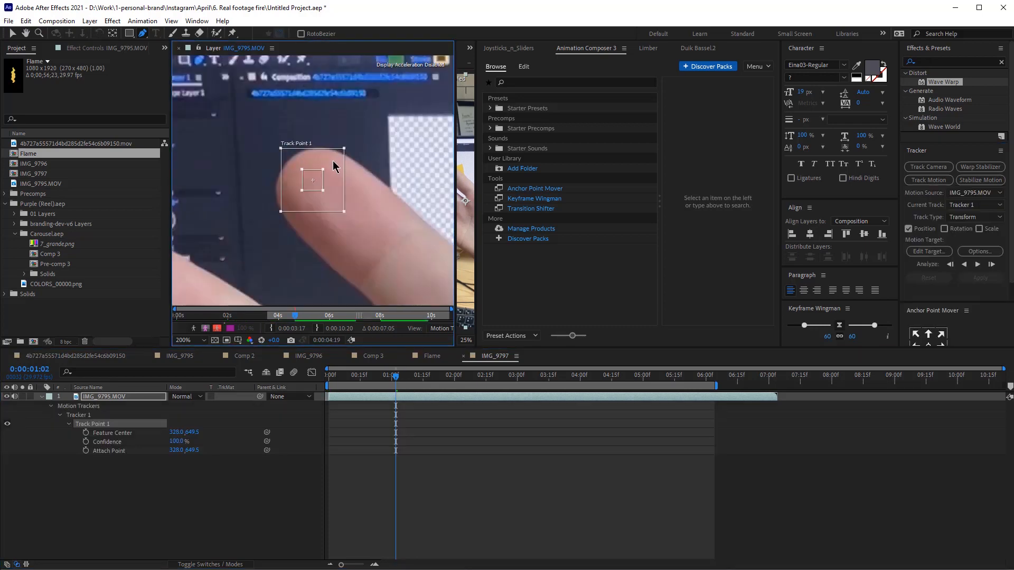
left_click_drag(313, 180, 309, 183)
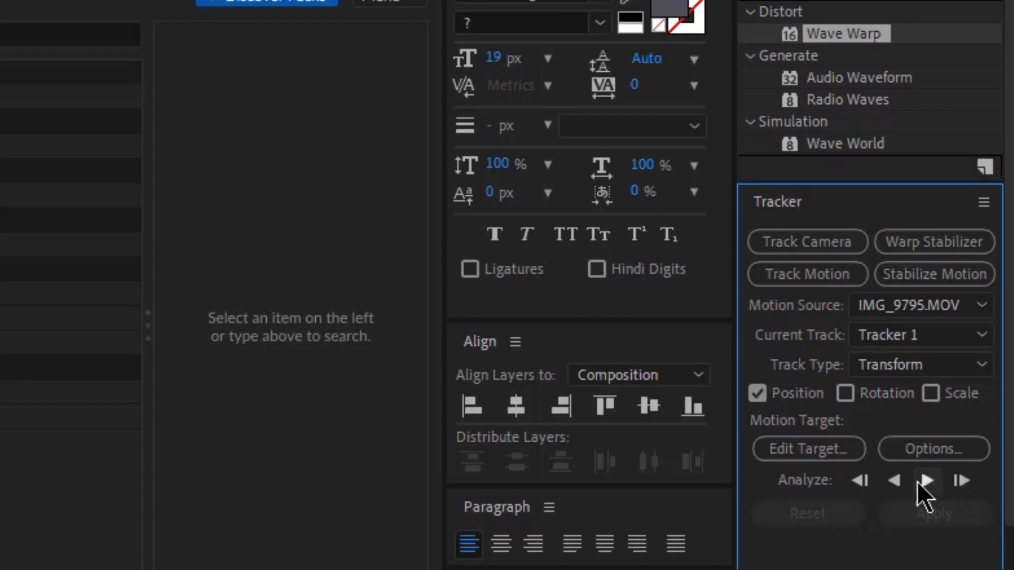
left_click(930, 480)
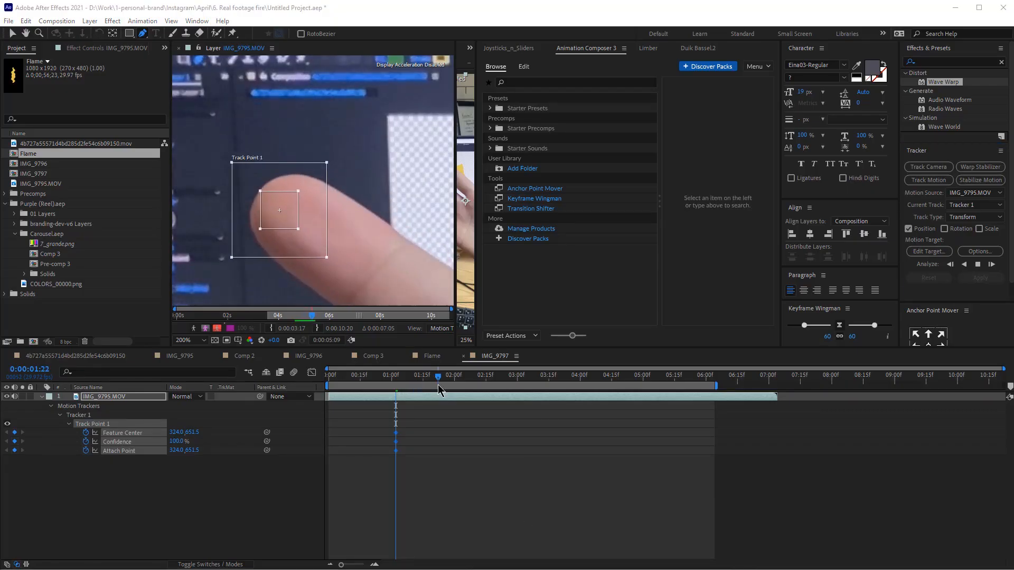
left_click(480, 375)
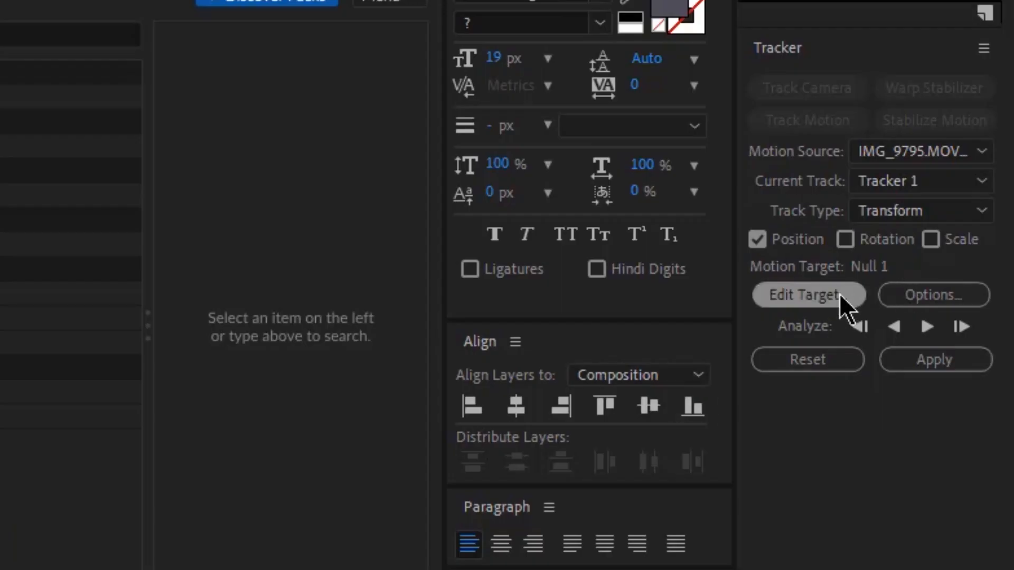
Step: Choose Null 1 as the Motion Target layer through Edit Target
left_click(807, 295)
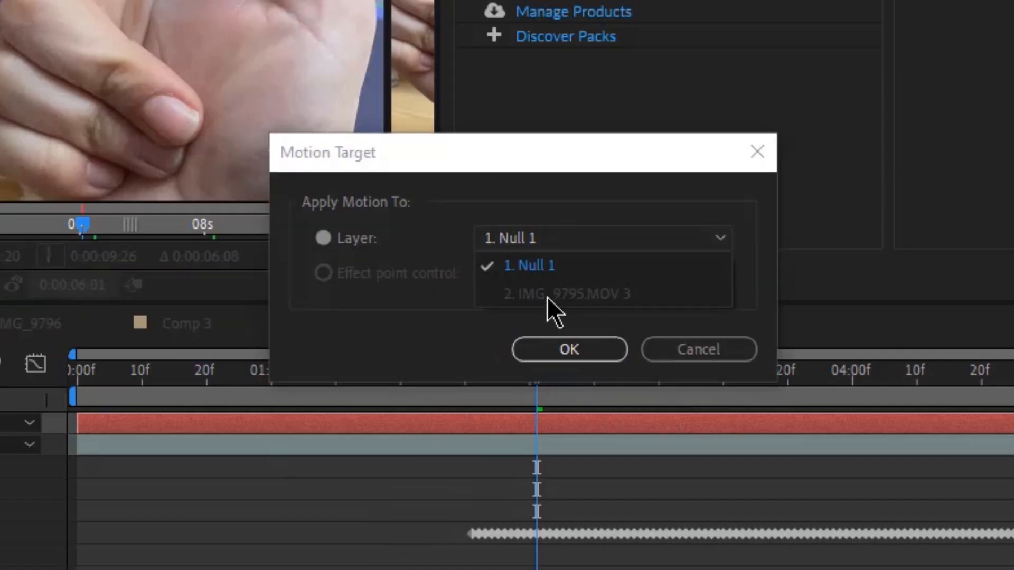
left_click(568, 349)
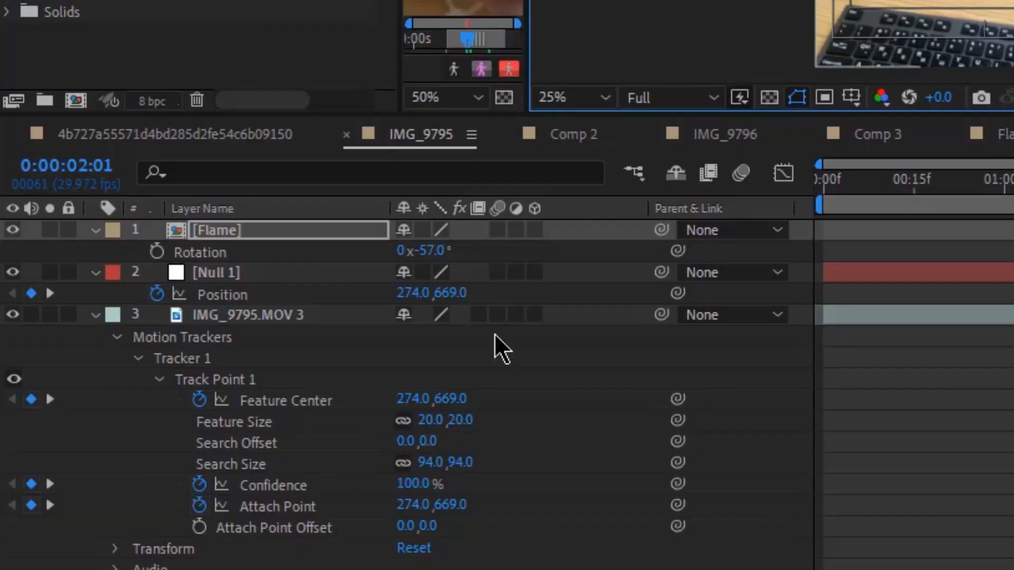
Step: Parent the Flame layer to Null 1 and reopen the Flame composition
left_click(731, 230)
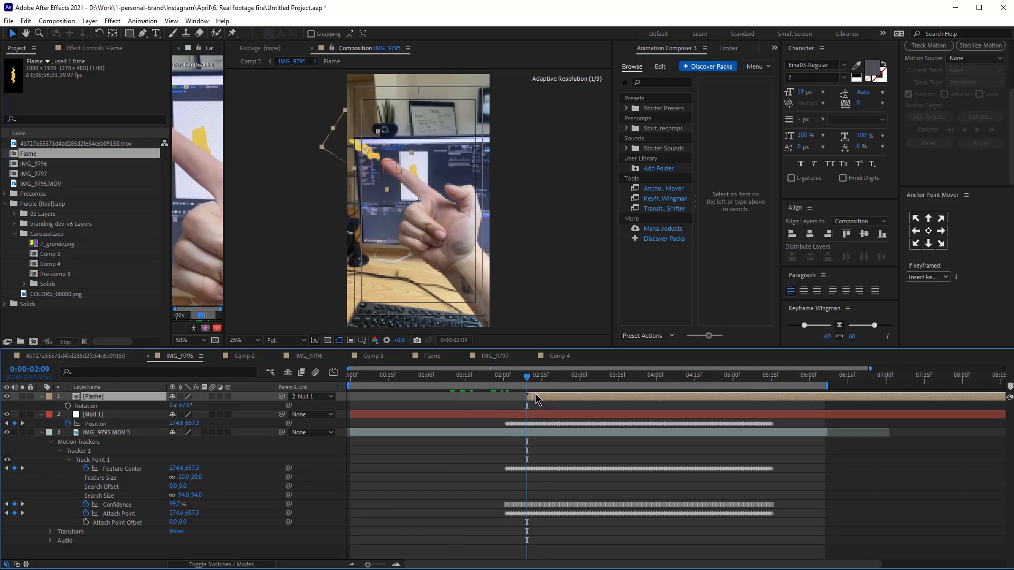
left_click(431, 356)
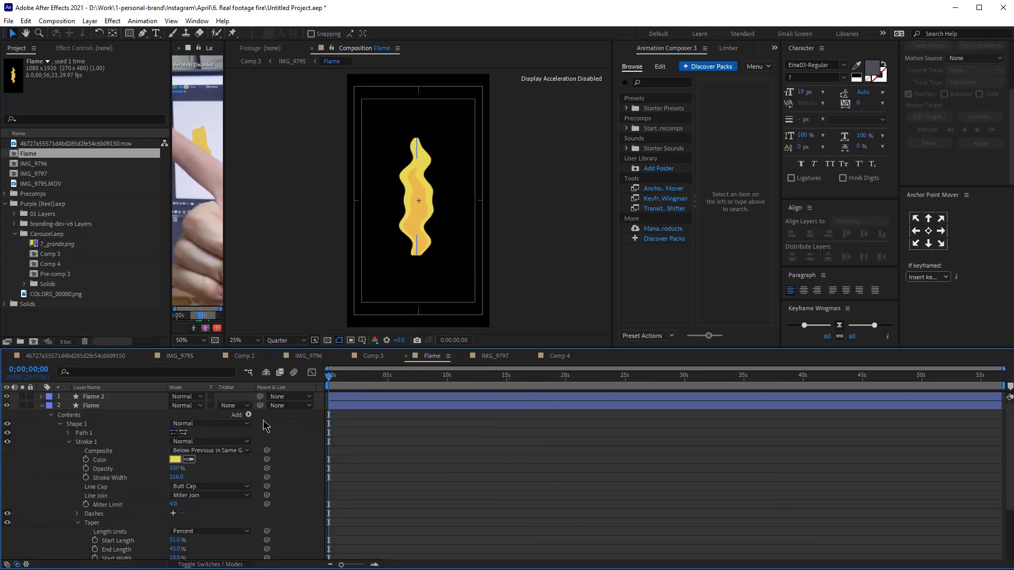
Step: Add Trim Paths to Flame and Flame 2 with End keyframes rising from 0% to 100% near three seconds
left_click(249, 414)
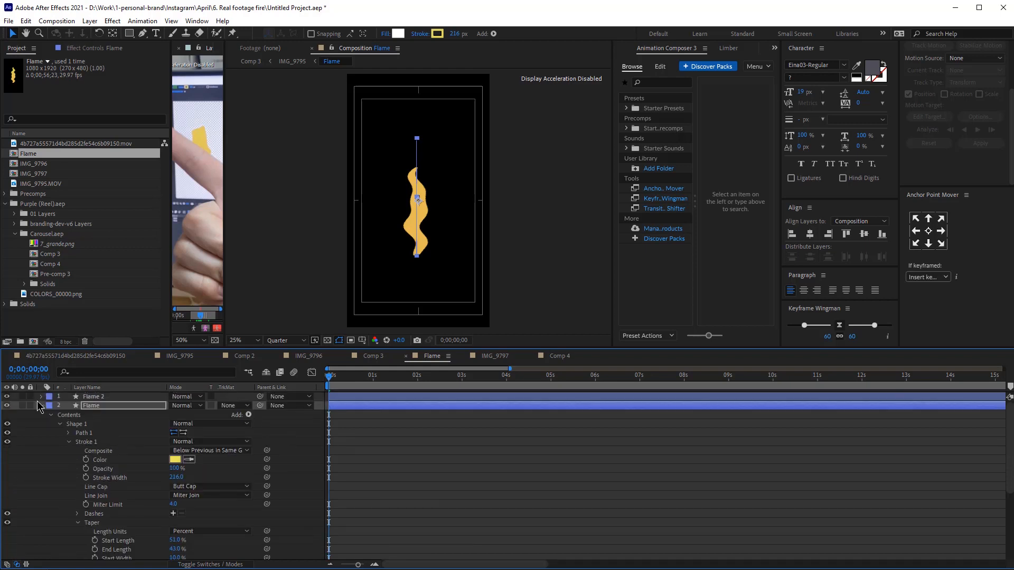
left_click(40, 396)
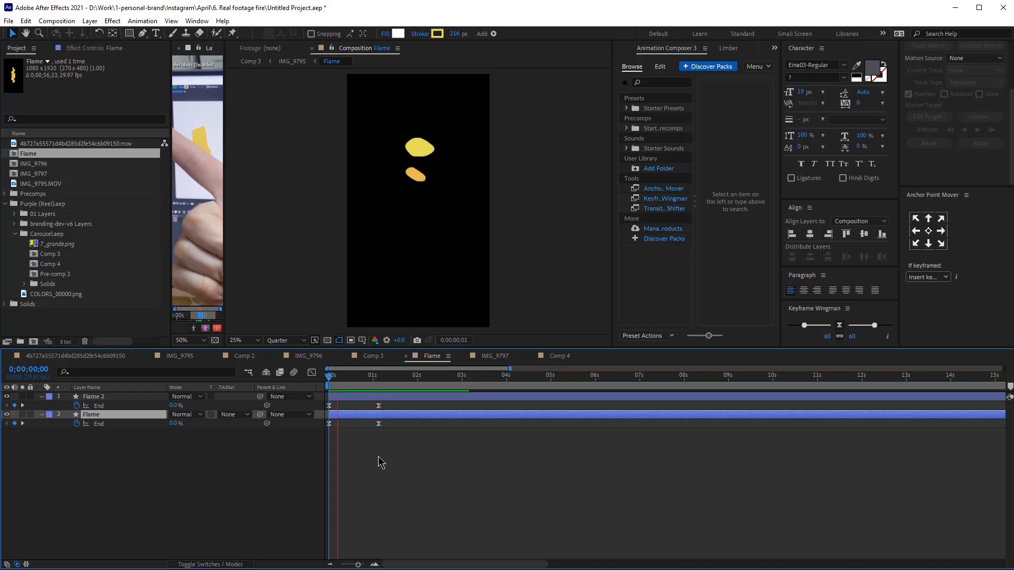
left_click(33, 396)
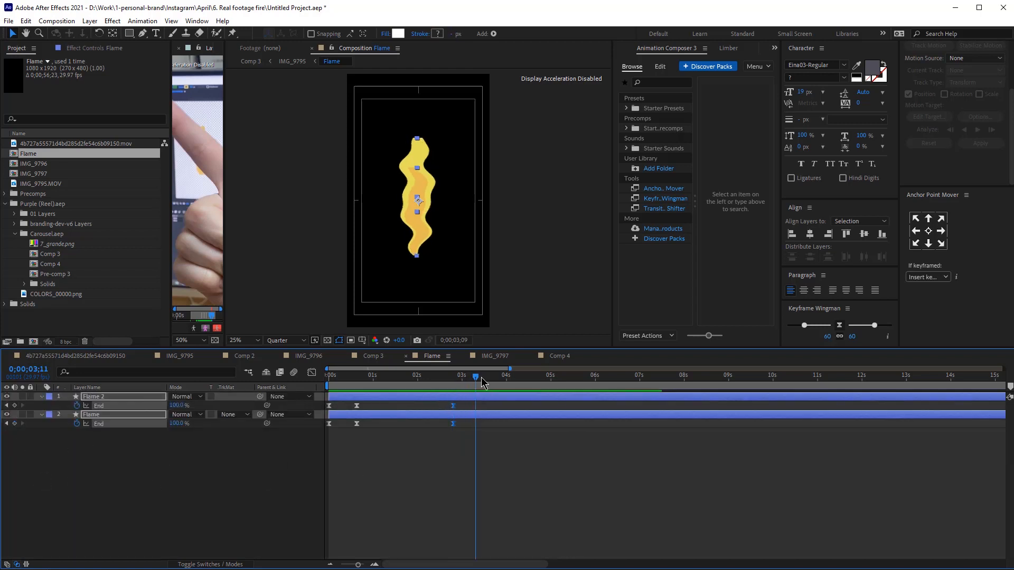
Step: Set a new End keyframe on Flame 2 around three seconds and return to IMG_9795
left_click(485, 375)
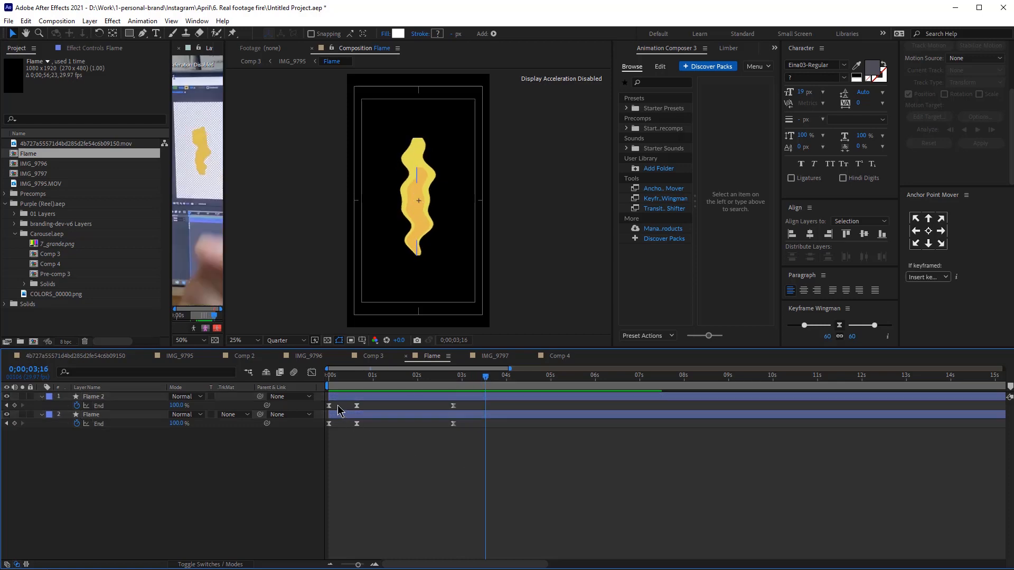
left_click(90, 414)
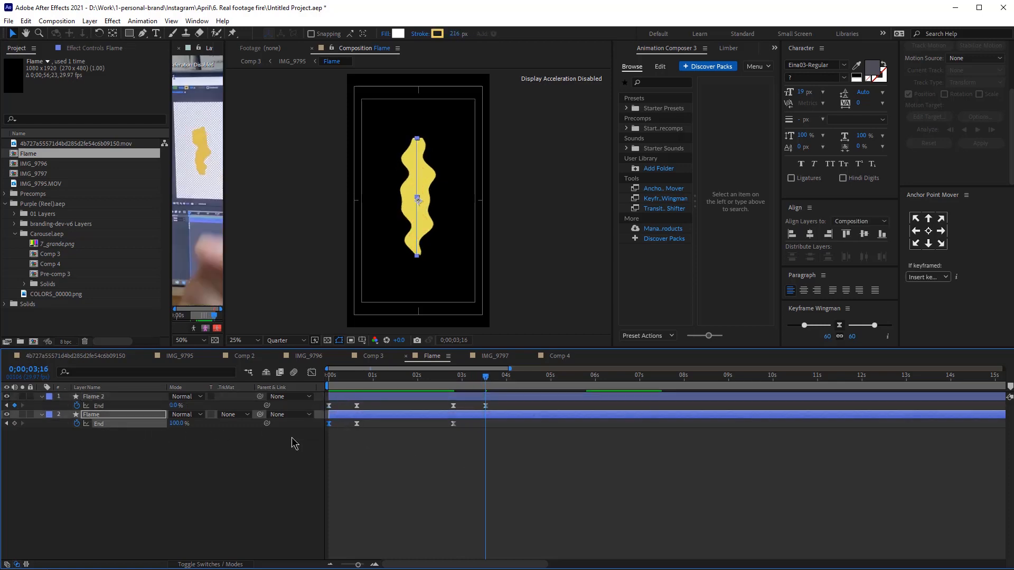
left_click(175, 356)
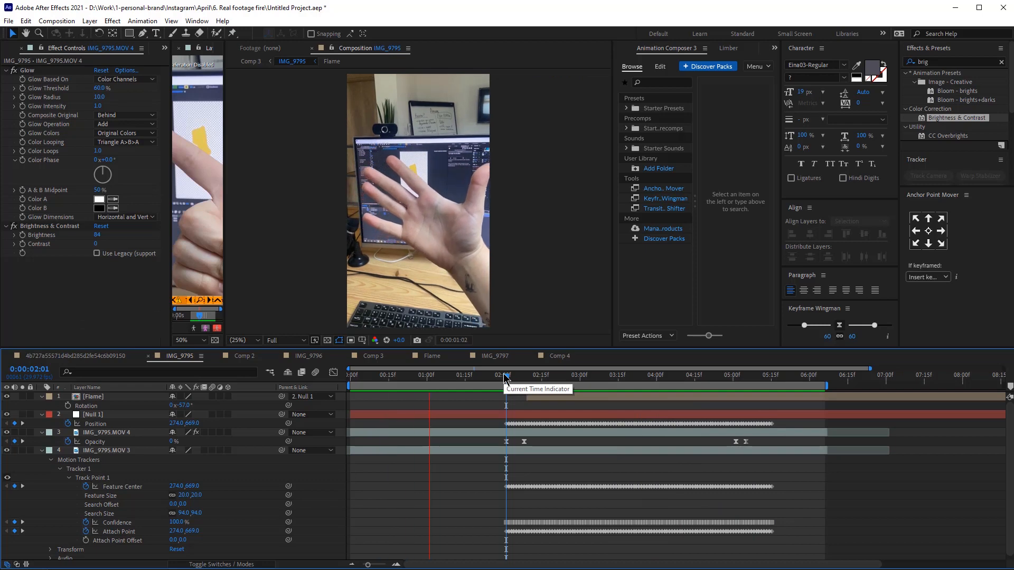